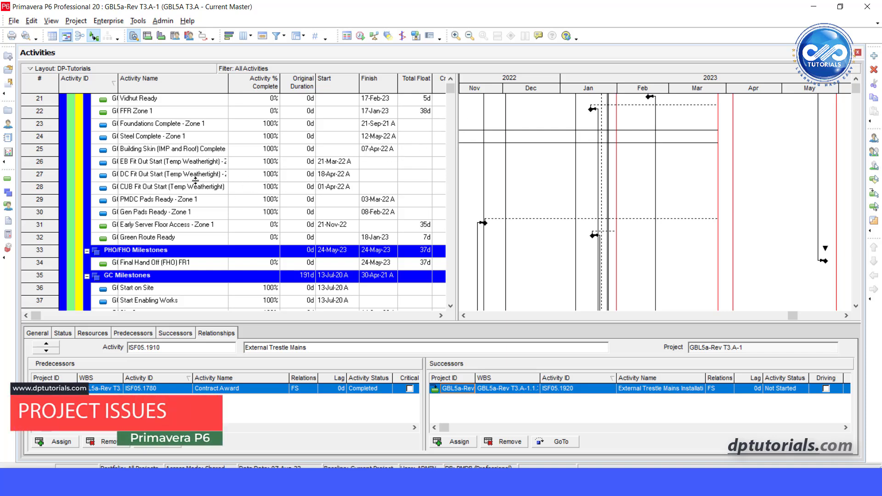
# Step: Review the DC Fit Out Start activity's relationships, scrolling through the list
pyautogui.click(169, 162)
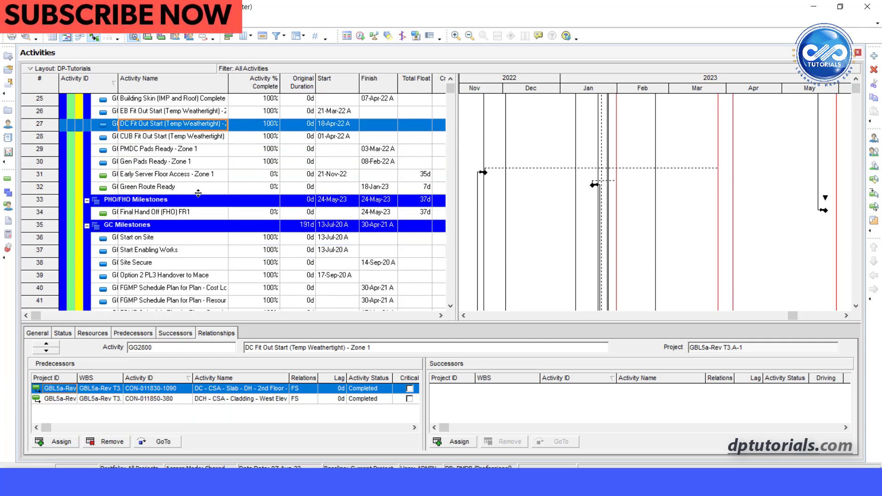
pyautogui.scroll(-3)
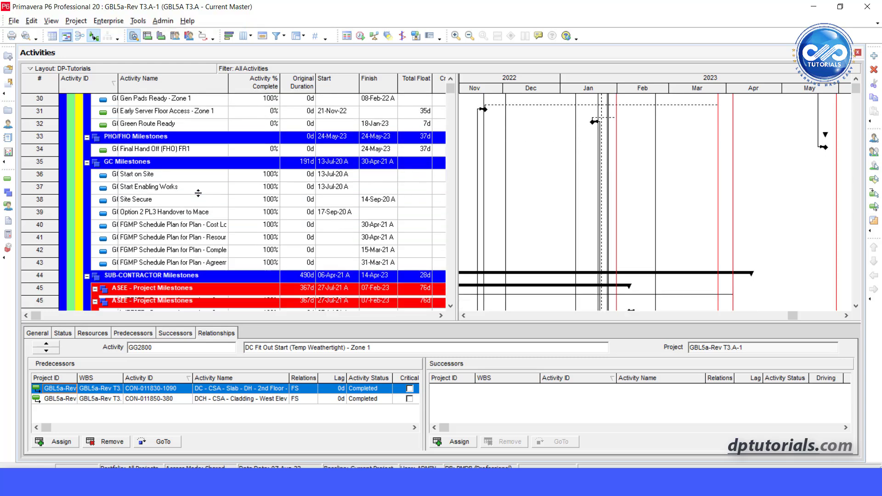
pyautogui.scroll(-3)
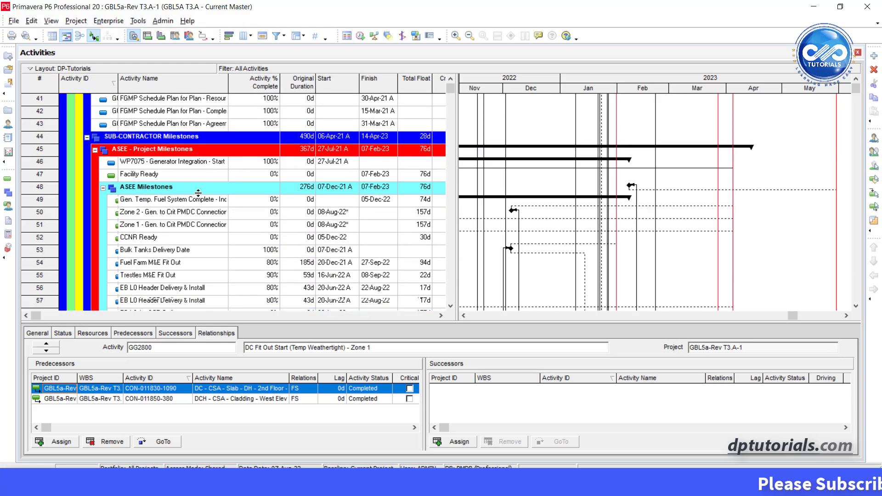
pyautogui.scroll(-3)
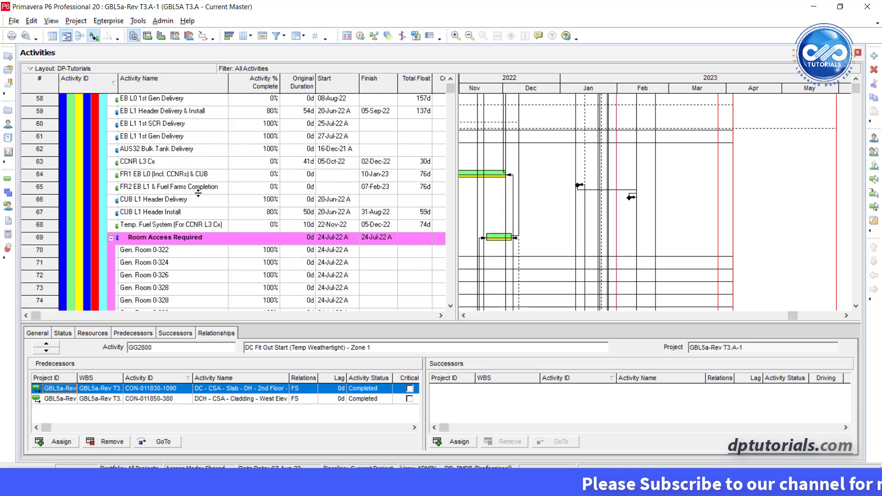
pyautogui.scroll(-3)
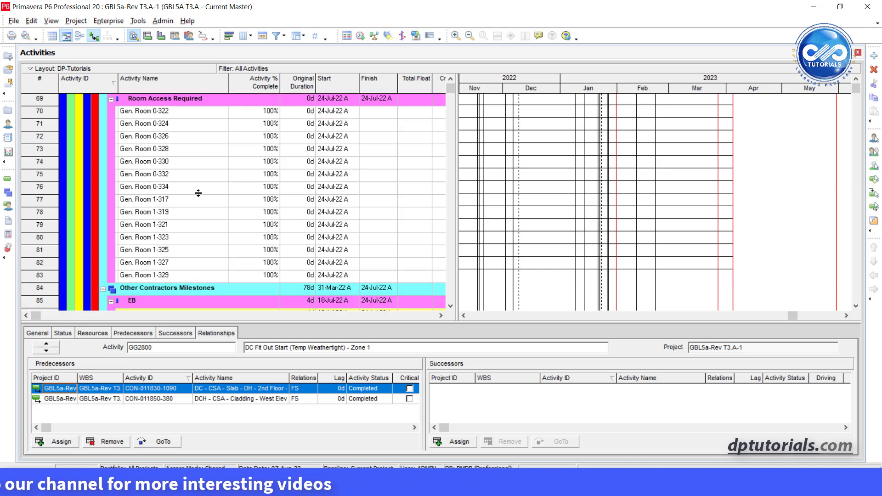
# Step: Bring up the Project Issues window and show the General details of Labor shortage
pyautogui.click(75, 21)
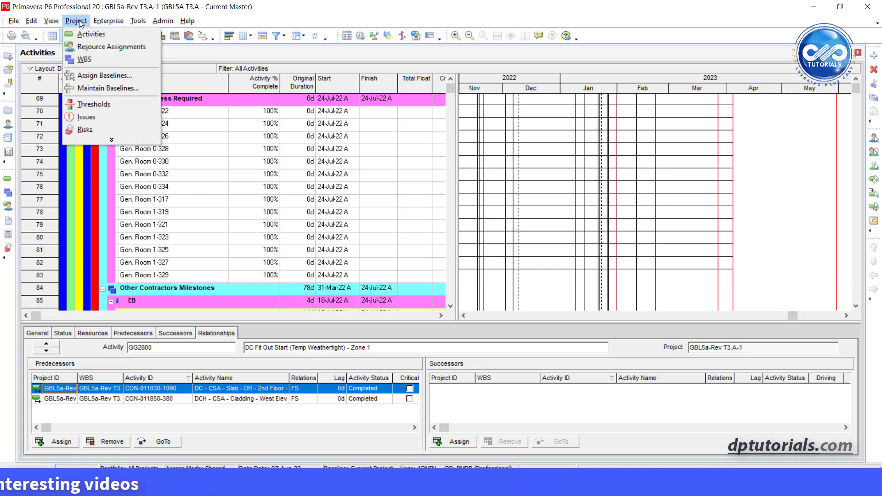
pyautogui.moveTo(86, 117)
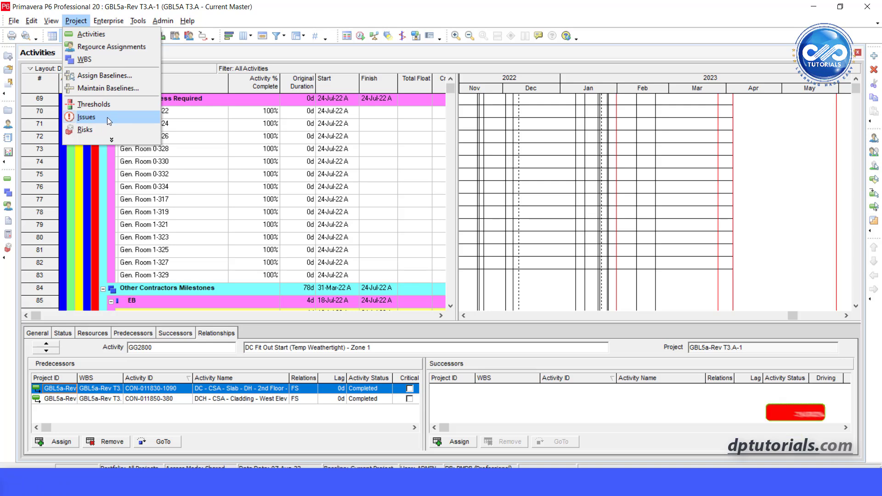
pyautogui.click(86, 117)
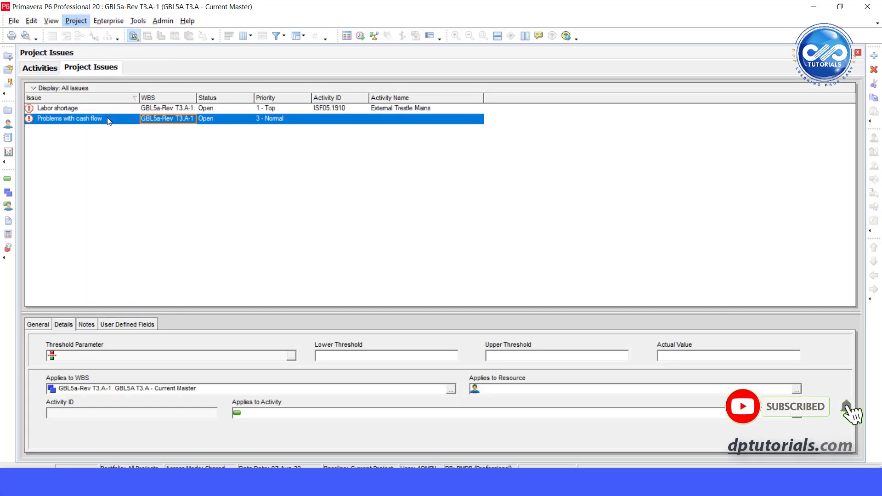
pyautogui.moveTo(87, 370)
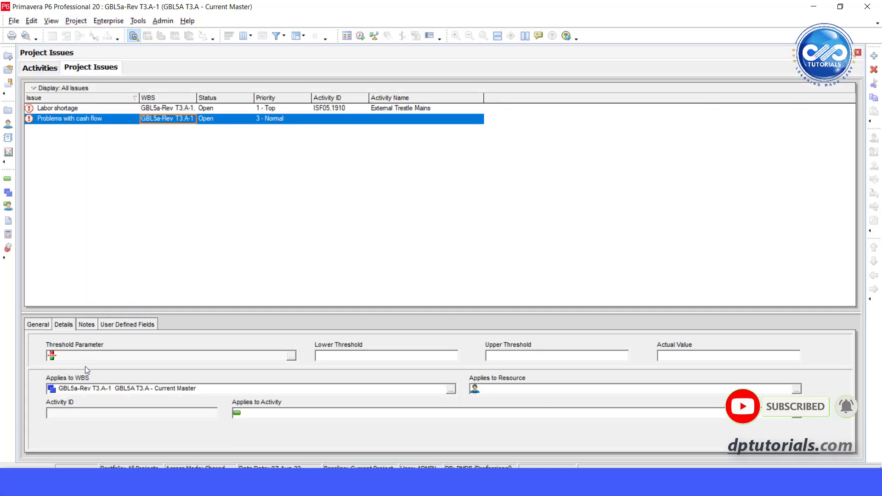
pyautogui.click(38, 325)
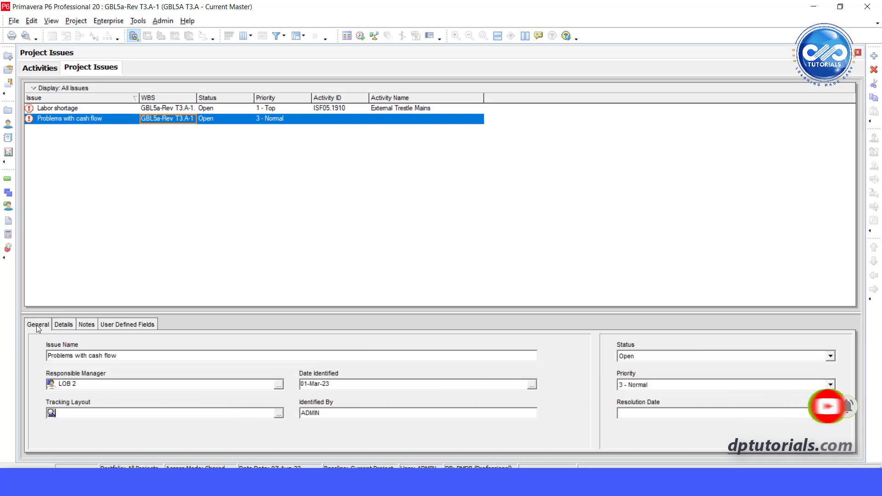
pyautogui.moveTo(104, 397)
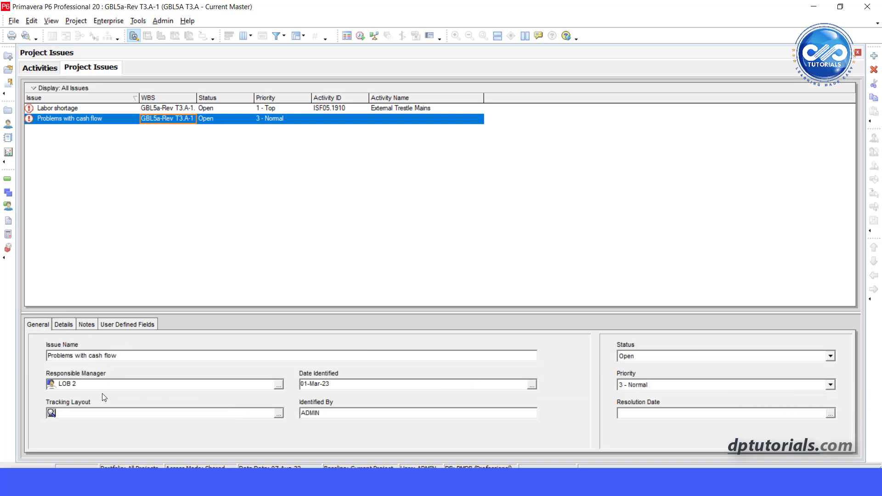
pyautogui.moveTo(351, 384)
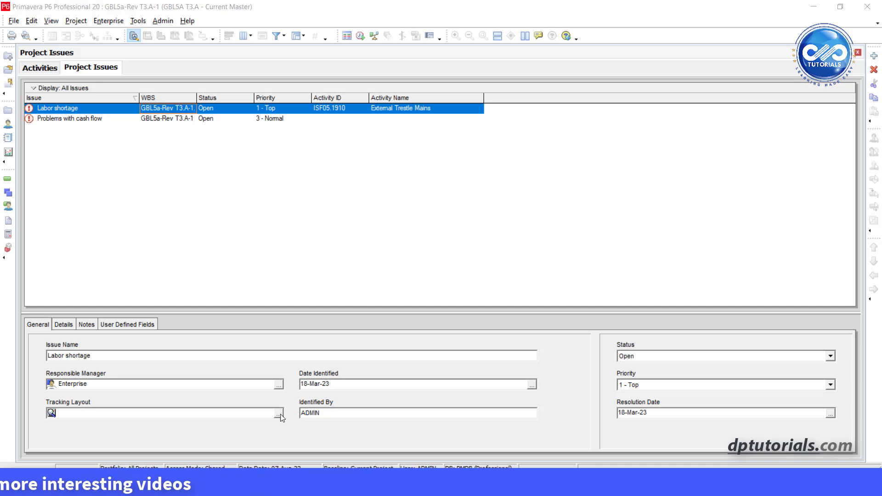
# Step: Set Earned Value as the tracking layout for the Labor shortage issue
pyautogui.click(280, 412)
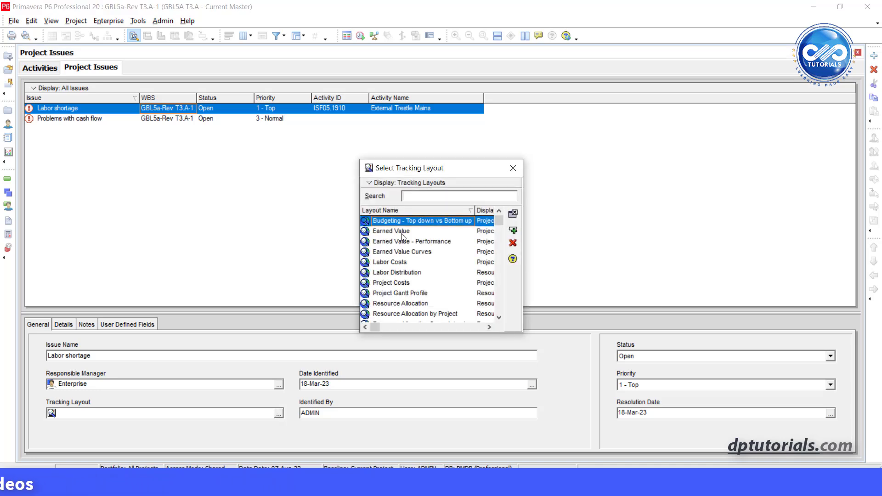
pyautogui.click(512, 167)
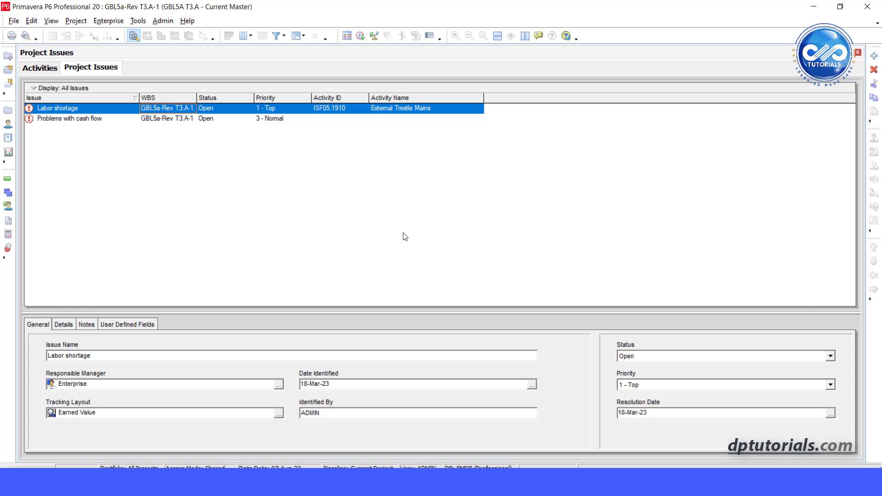
pyautogui.moveTo(66, 352)
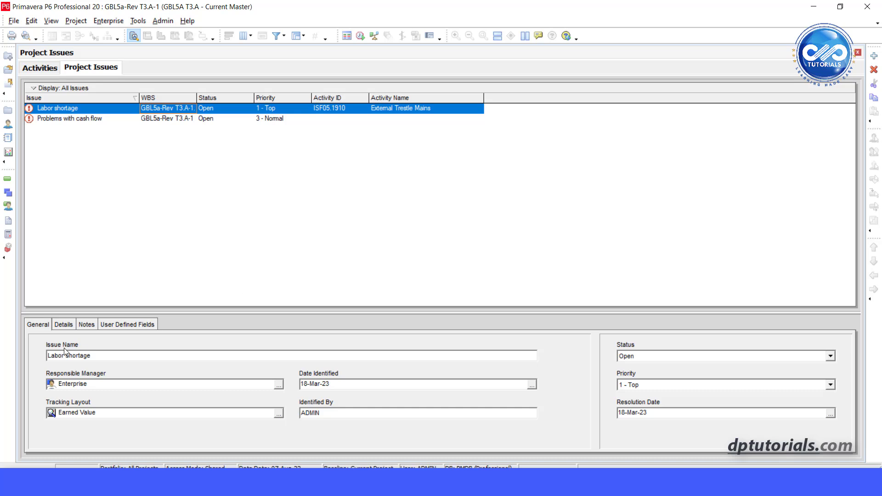
# Step: Review the Labor shortage issue's Details, then its empty Notes area
pyautogui.click(63, 324)
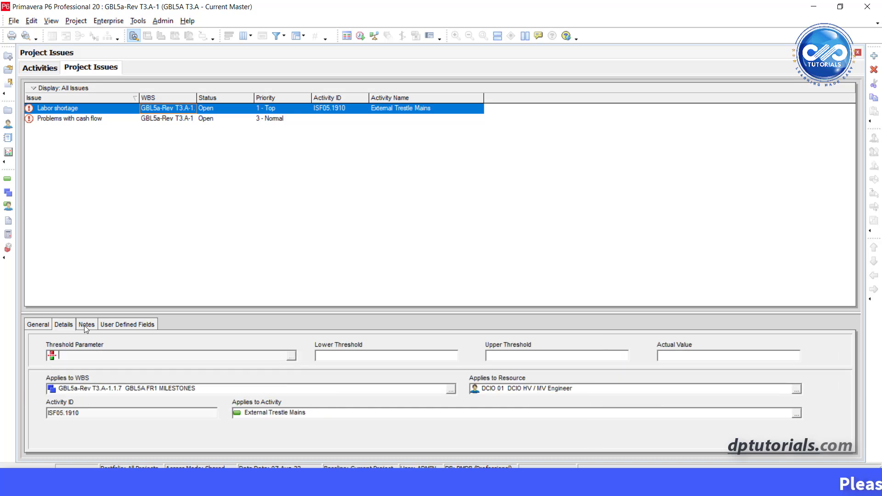
pyautogui.moveTo(420, 359)
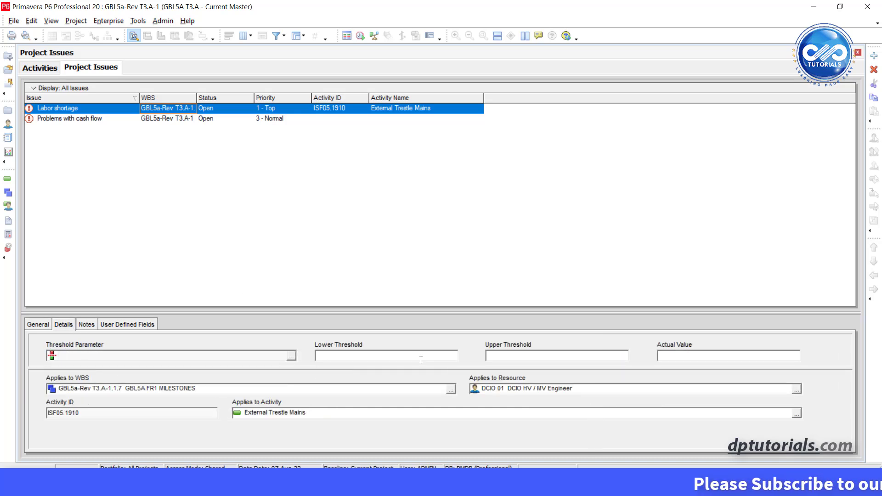
pyautogui.moveTo(649, 425)
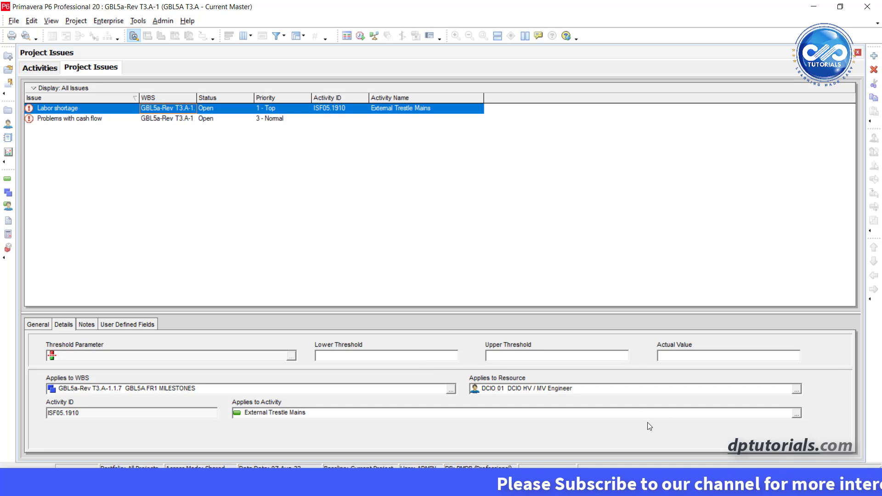
pyautogui.click(86, 325)
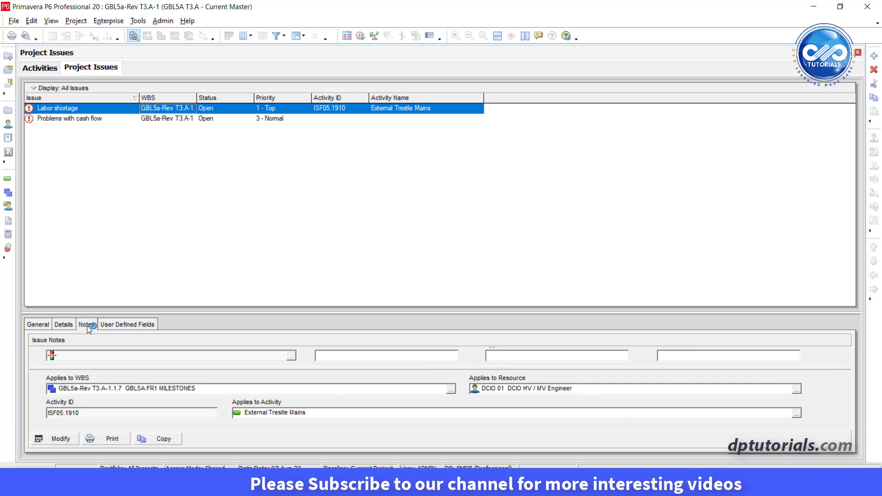
pyautogui.click(87, 324)
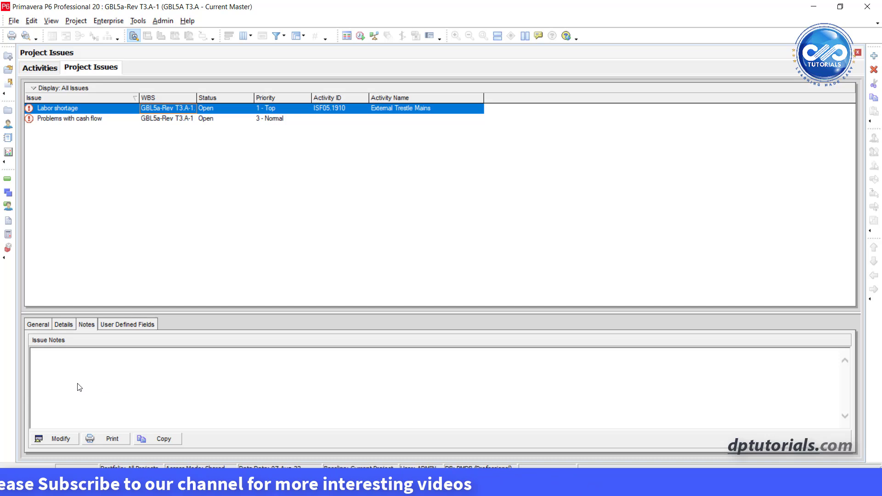
pyautogui.moveTo(112, 346)
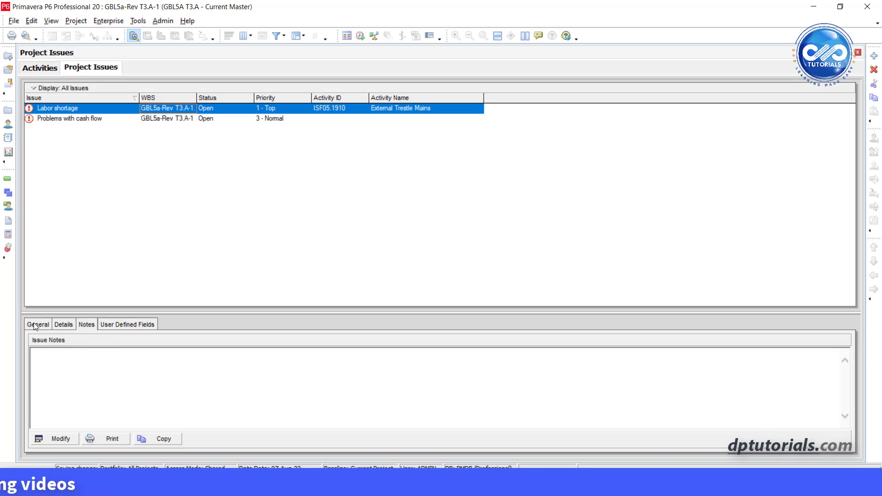
# Step: Record the history note 'Labor strike at first' for Labor shortage and close Issue History
pyautogui.click(69, 119)
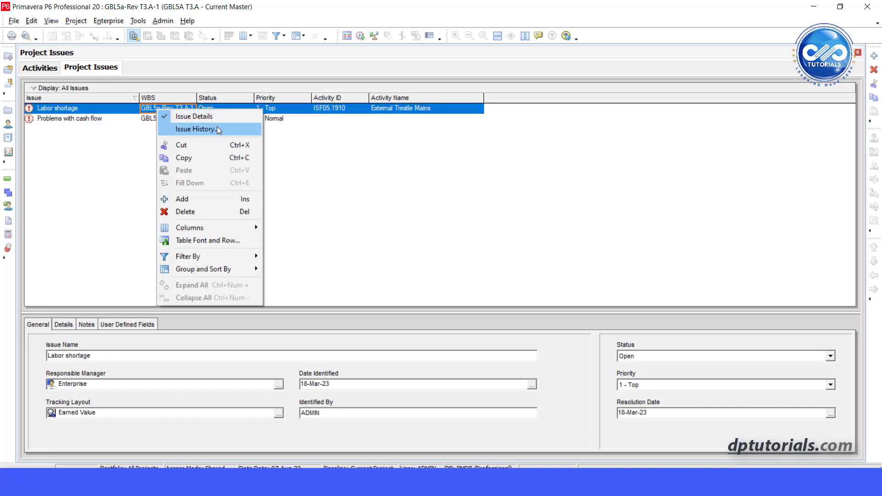
pyautogui.moveTo(238, 132)
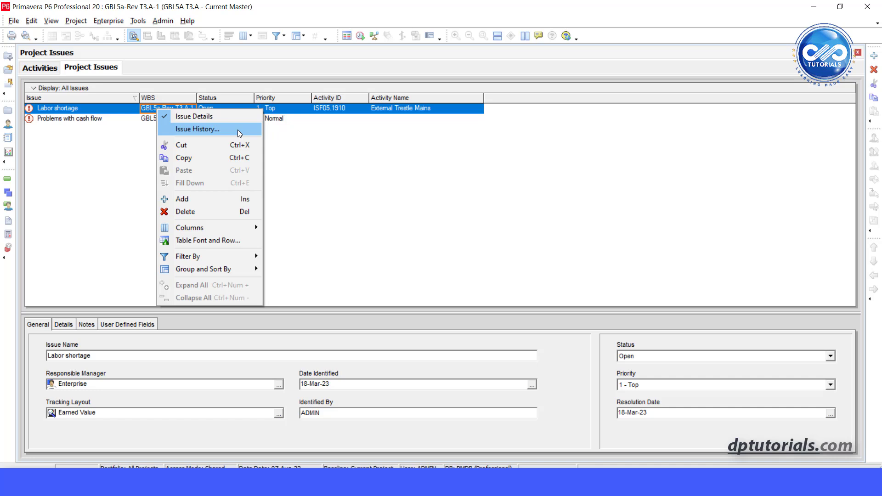
pyautogui.click(198, 128)
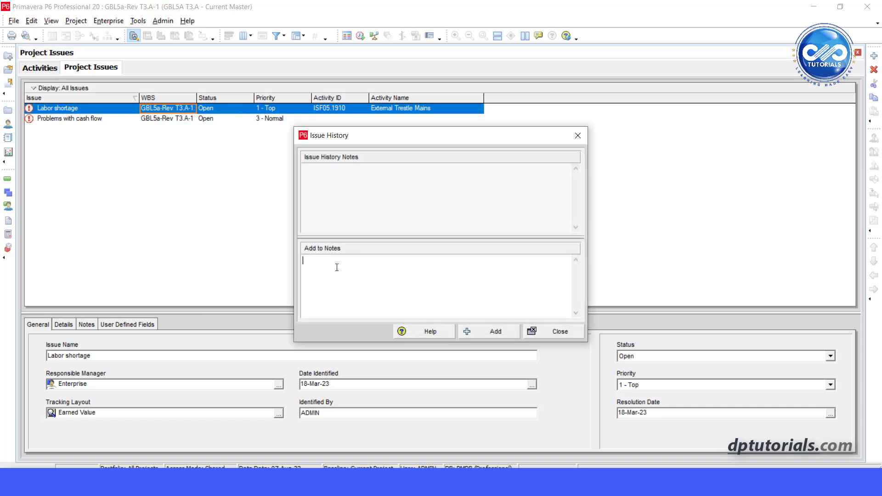
pyautogui.write('Labor strike at first')
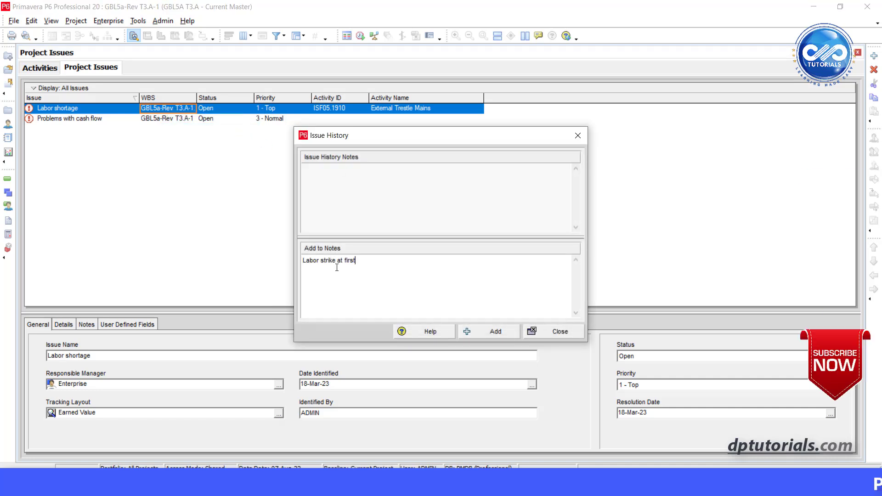
pyautogui.click(494, 331)
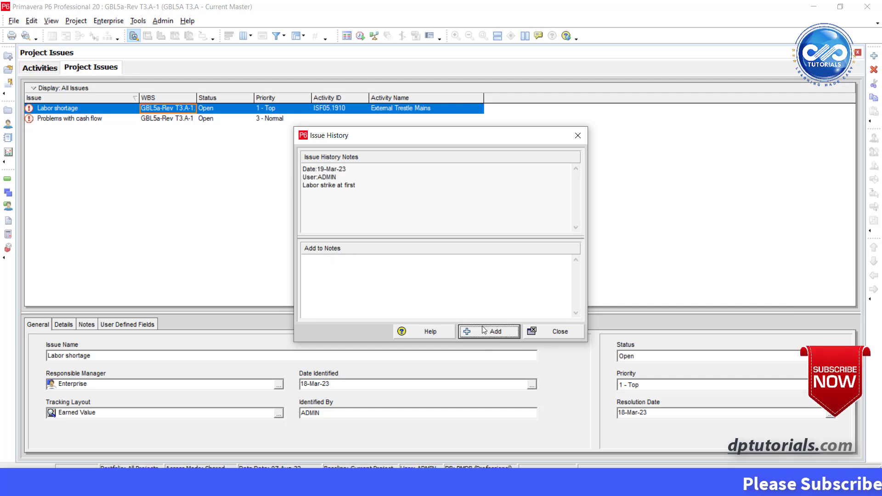
pyautogui.click(555, 331)
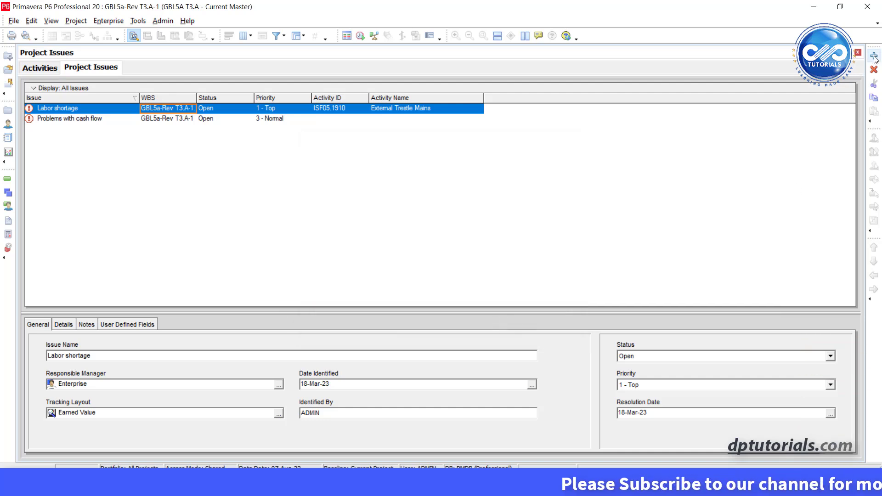
# Step: Add a new issue with Open status and 3 - Normal priority, then review the Filter choices
pyautogui.click(874, 55)
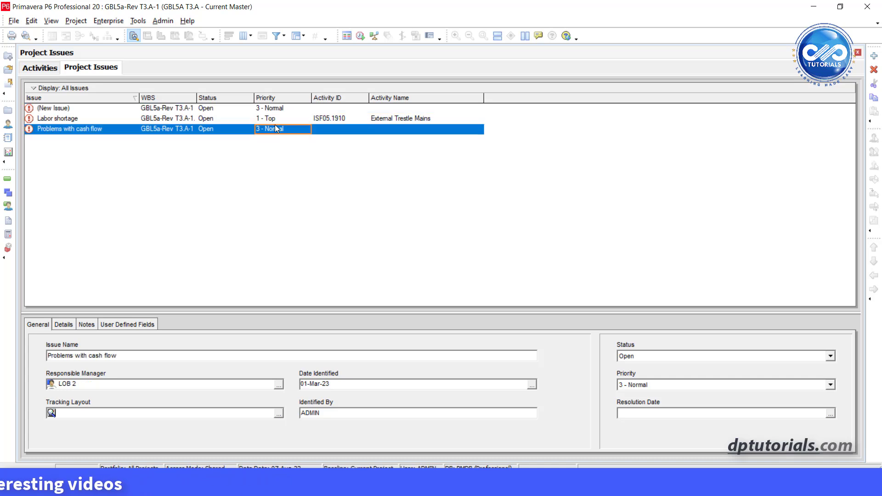
pyautogui.moveTo(307, 51)
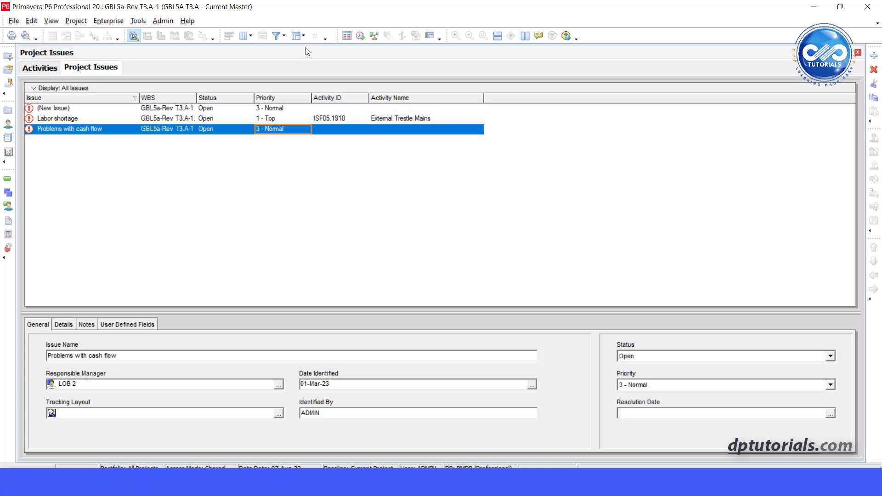
pyautogui.click(275, 36)
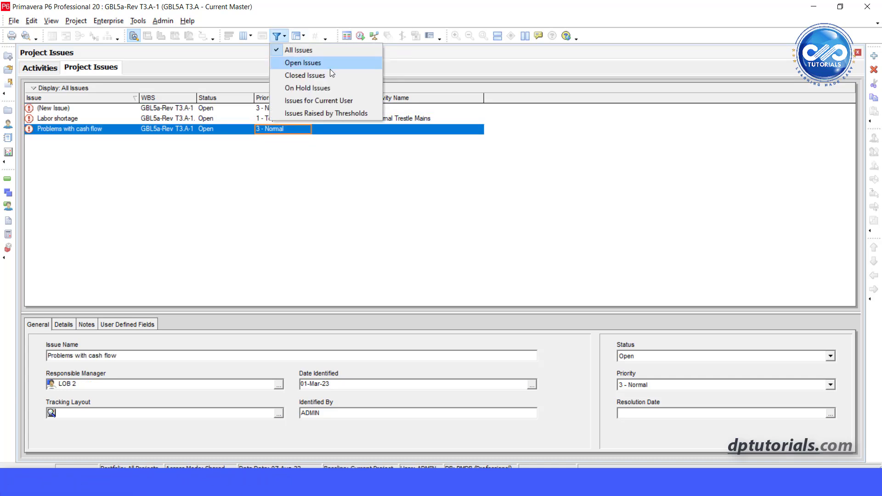
pyautogui.moveTo(326, 113)
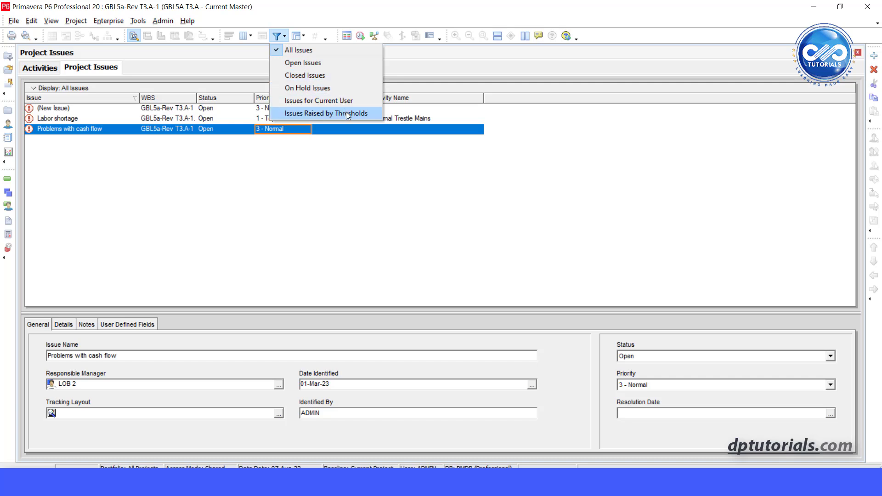
pyautogui.moveTo(302, 62)
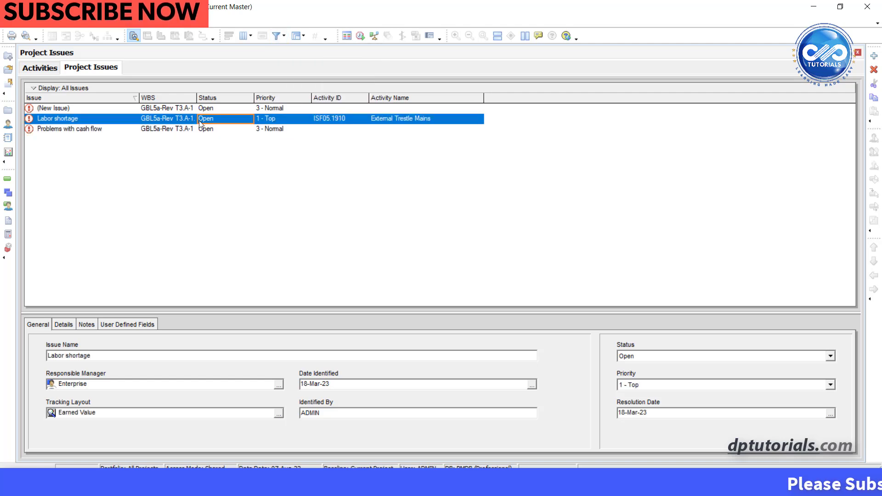
pyautogui.click(138, 21)
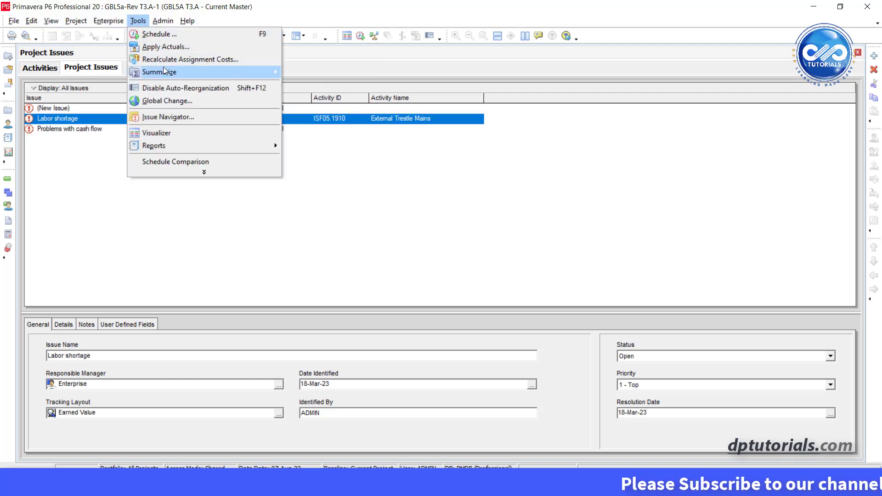
# Step: Launch the Issue Navigator and bring up the Tracking view for Labor shortage
pyautogui.click(168, 116)
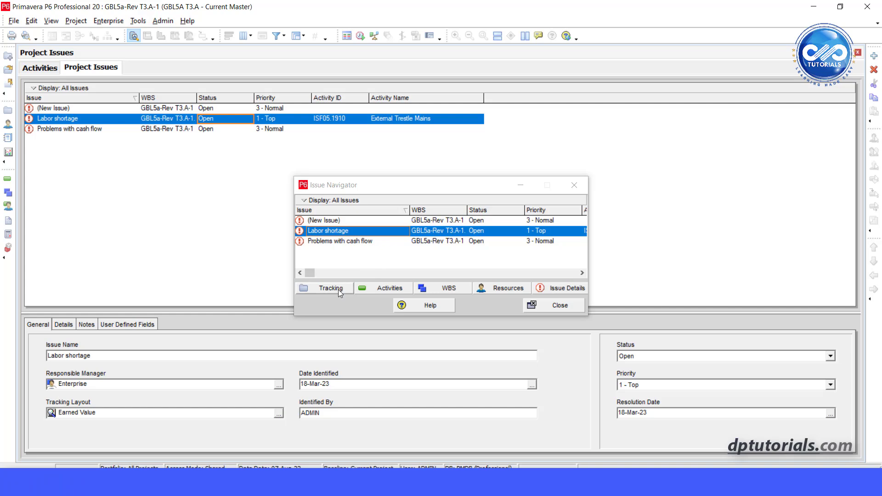
pyautogui.click(330, 288)
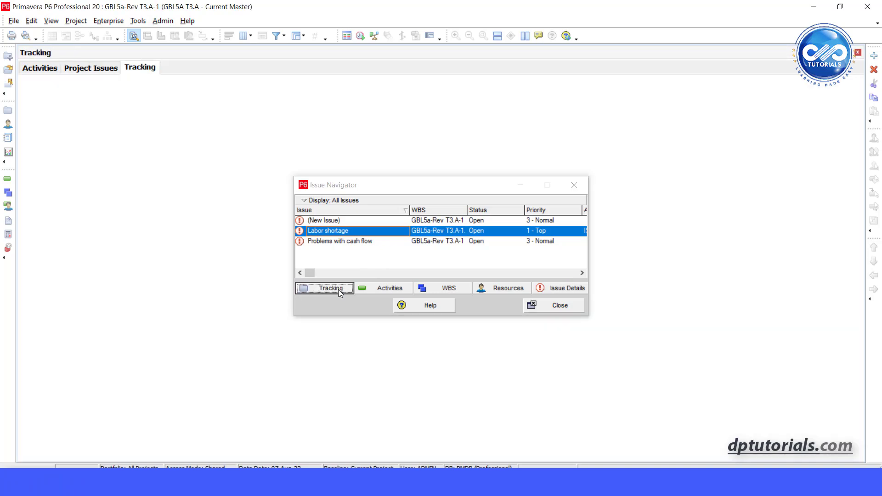
# Step: From the Issue Navigator show Activities, WBS and Resources, returning to Labor shortage Issue Details
pyautogui.click(330, 288)
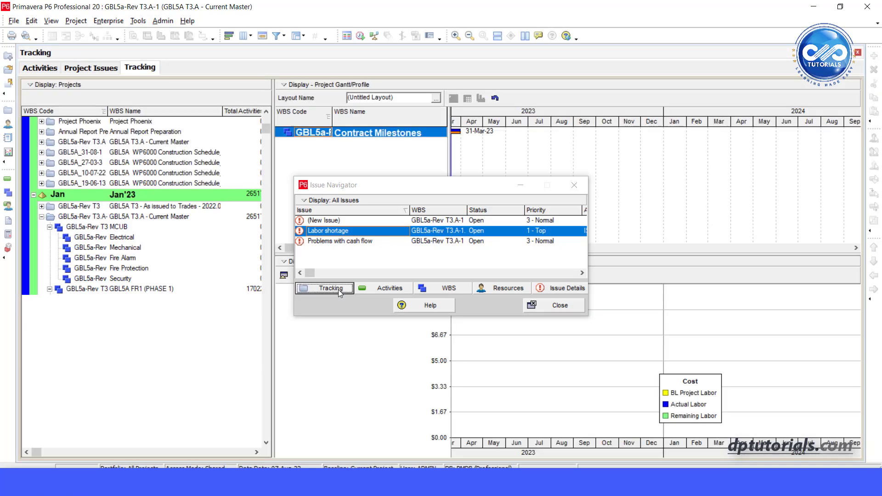
pyautogui.click(390, 287)
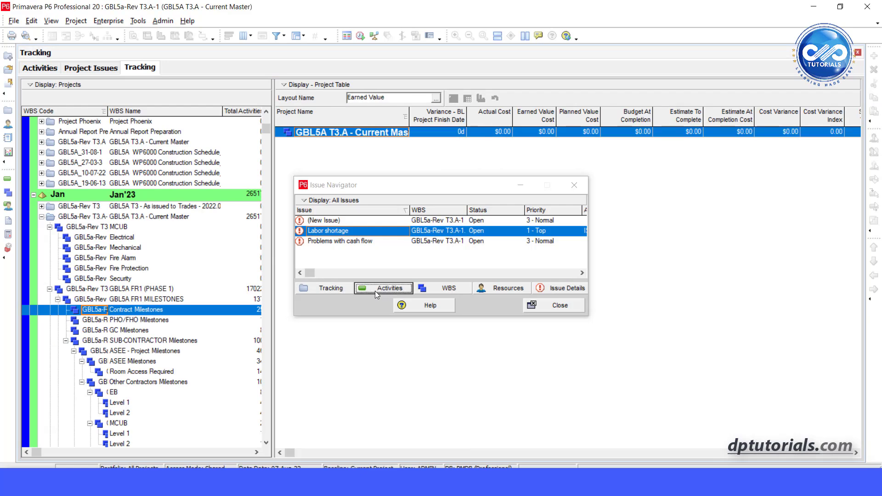
pyautogui.click(383, 288)
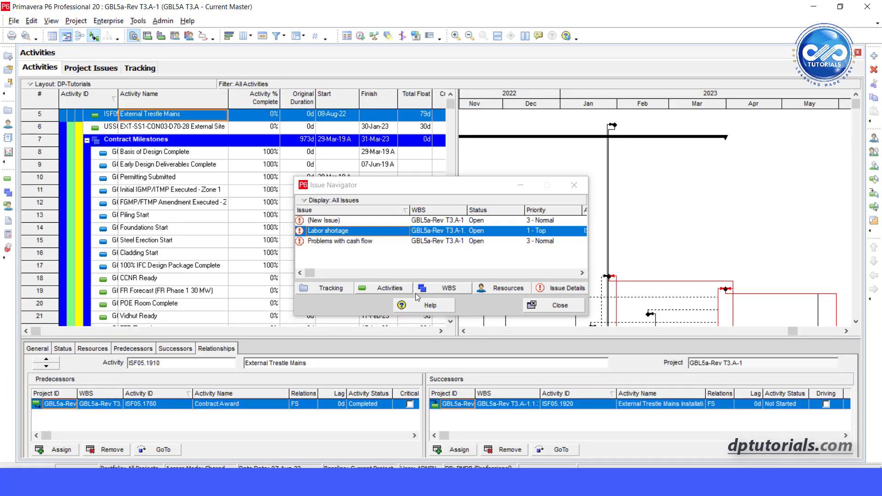
pyautogui.click(442, 287)
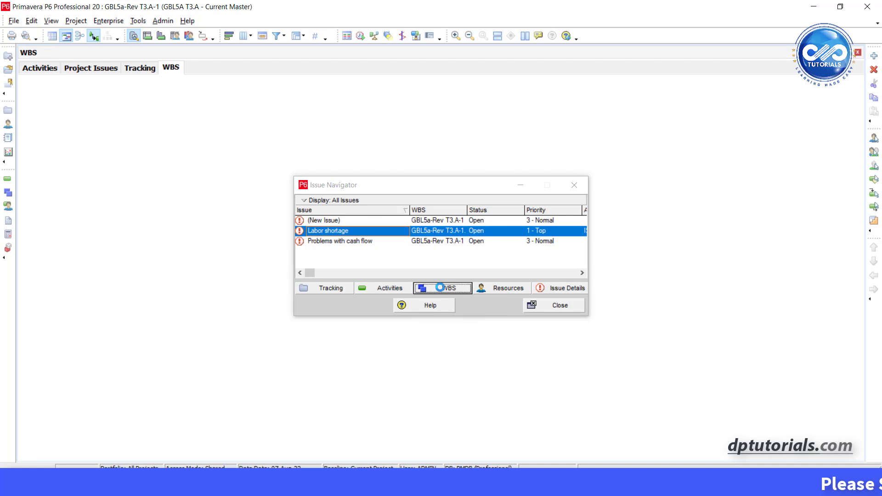
pyautogui.click(443, 287)
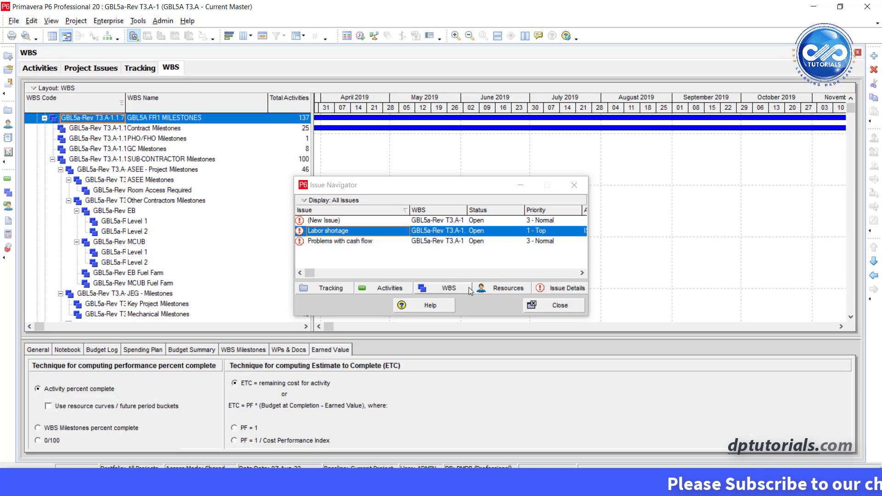
pyautogui.click(508, 288)
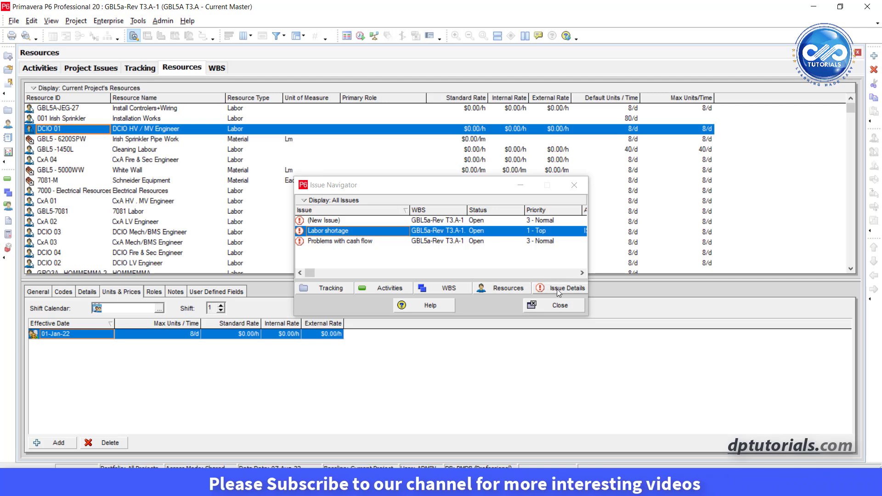
pyautogui.click(570, 288)
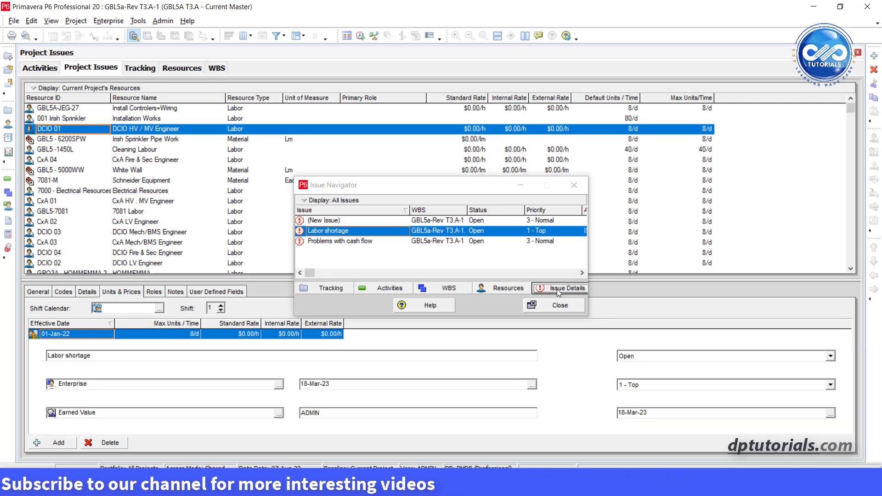
# Step: Close the Issue Navigator, leaving the Project Issues list on Labor shortage
pyautogui.click(565, 288)
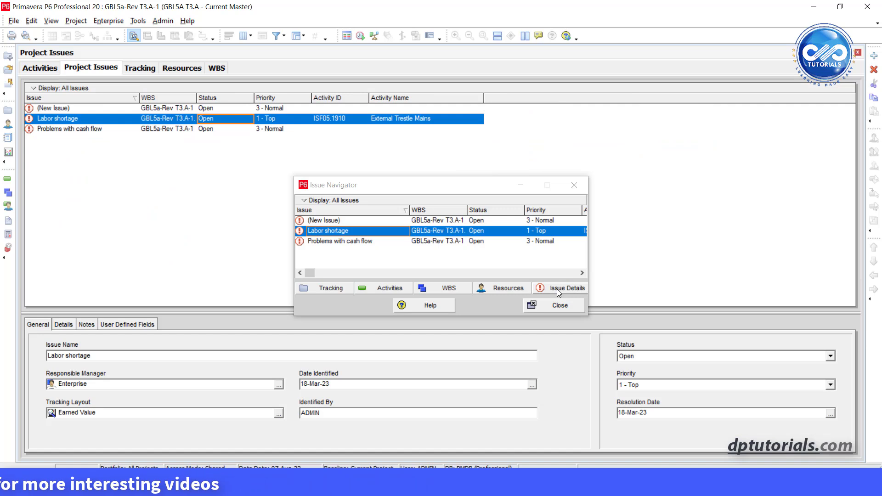
pyautogui.moveTo(557, 308)
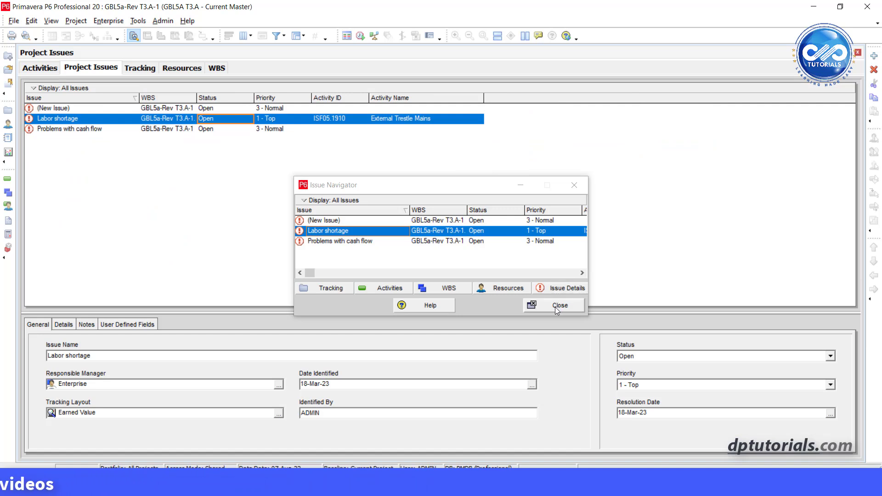
pyautogui.moveTo(557, 311)
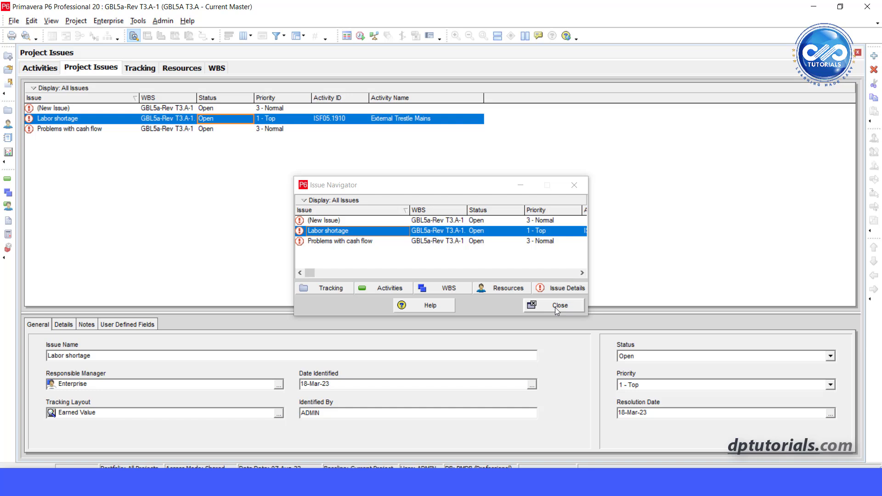
pyautogui.click(553, 306)
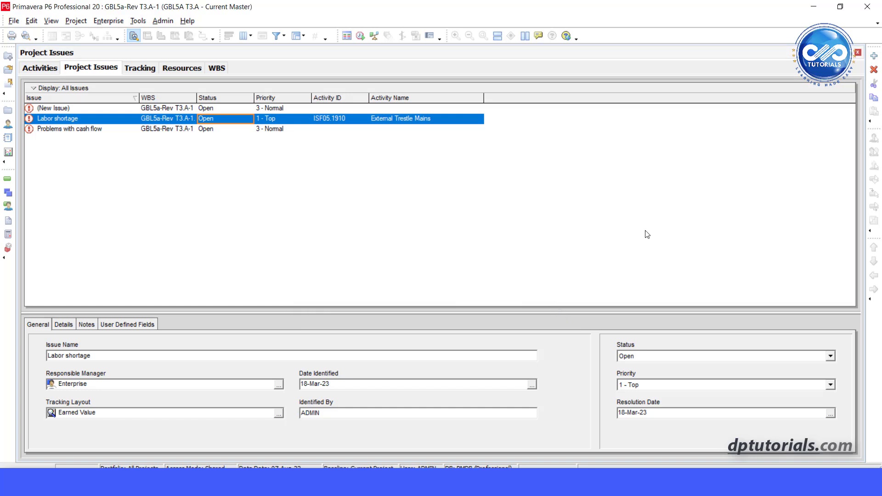